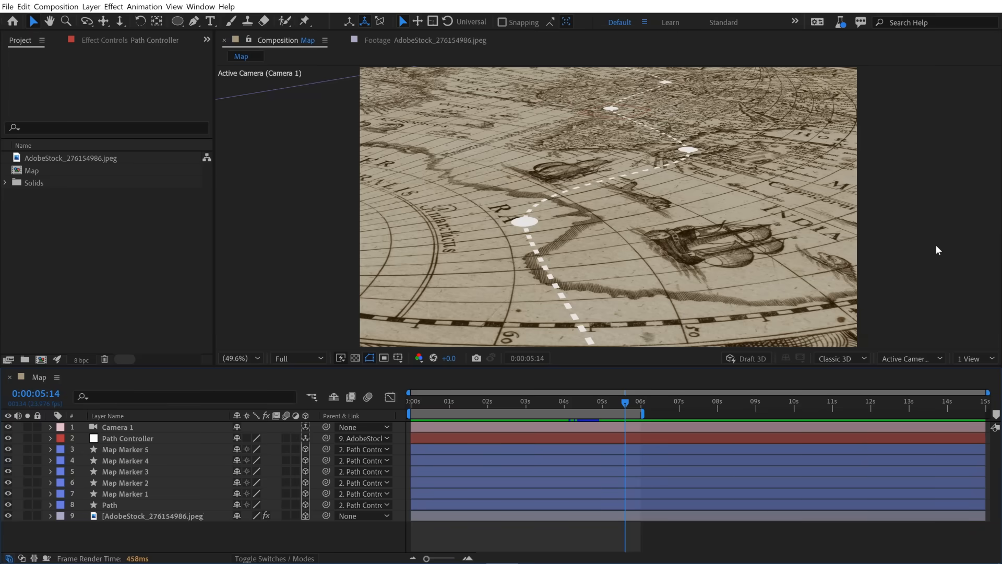
mouse_move(937, 241)
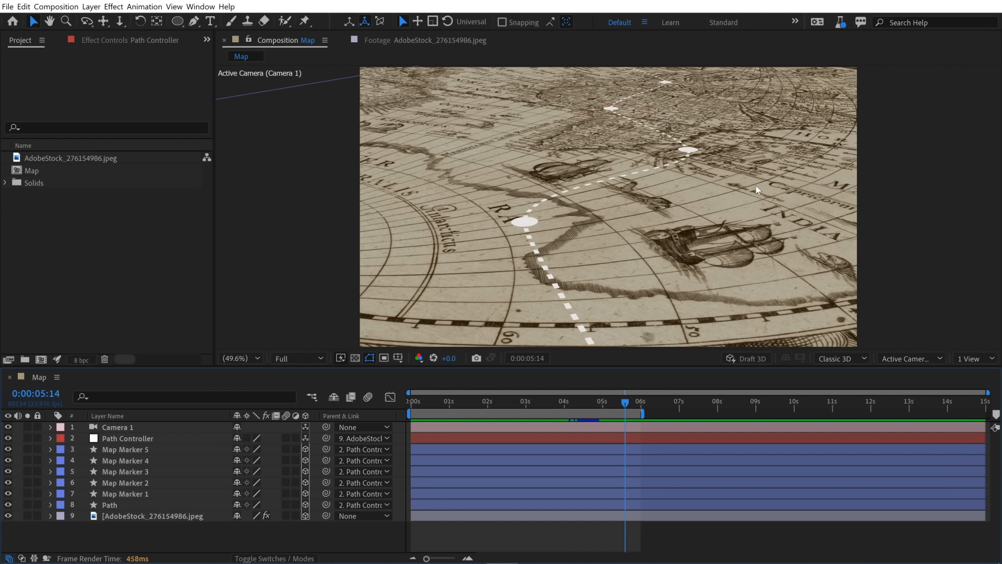
mouse_move(771, 312)
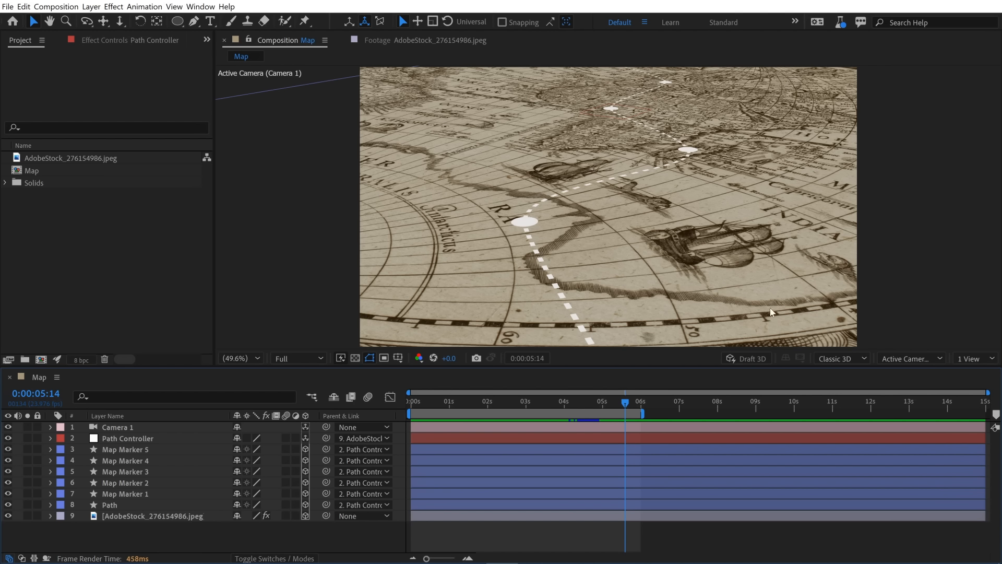
mouse_move(601, 293)
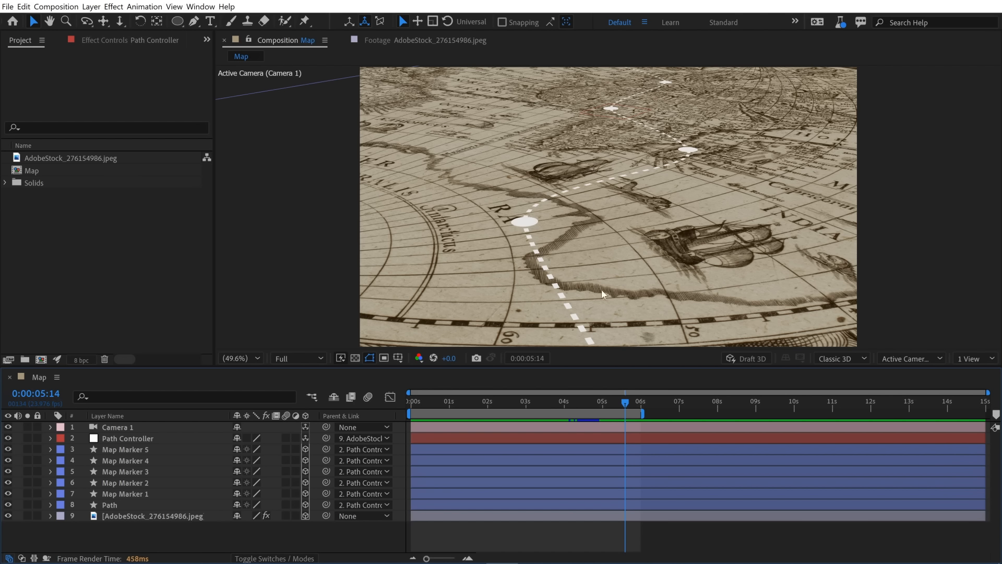
mouse_move(127, 447)
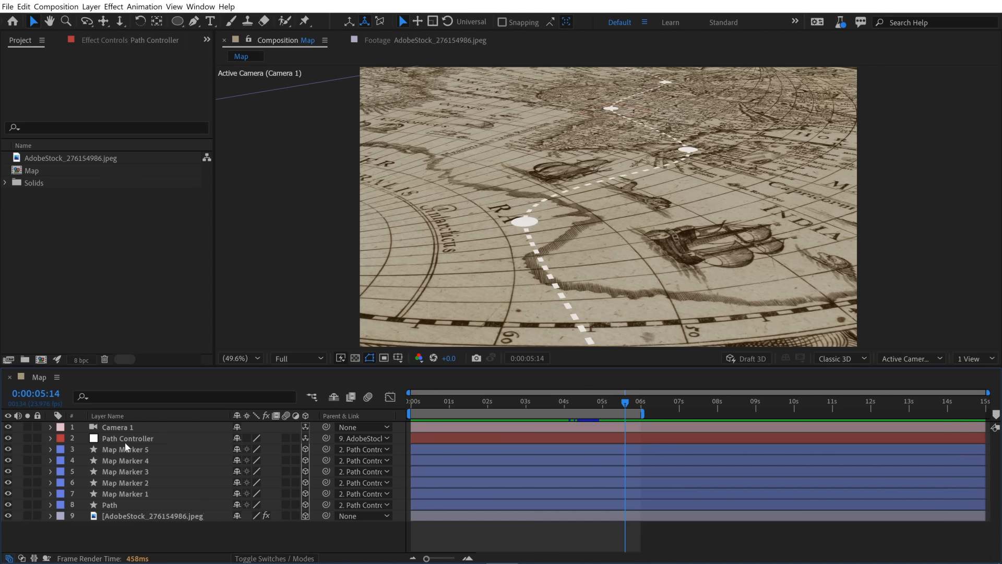
- Start creating a new light in the Map composition's timeline
click(127, 438)
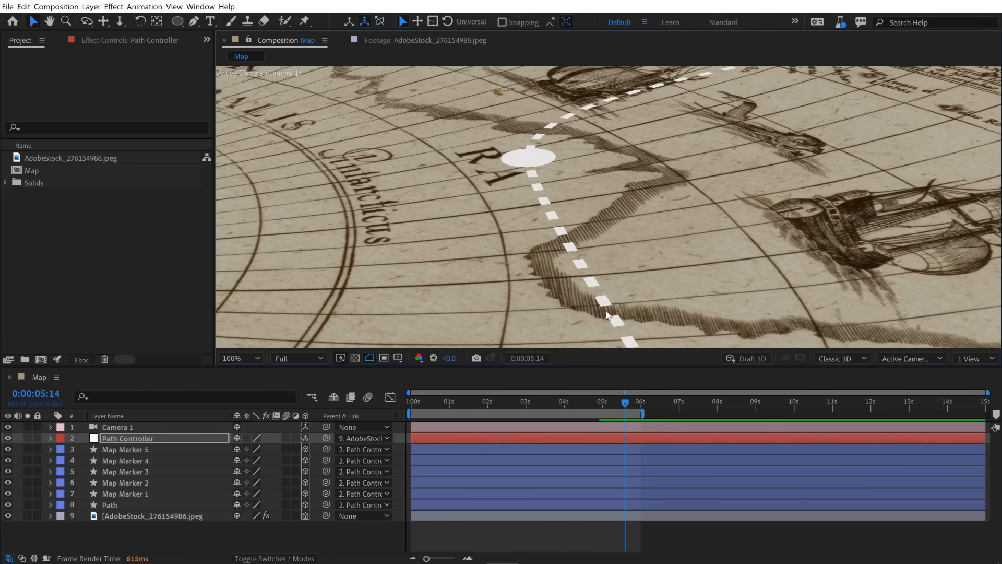
mouse_move(533, 135)
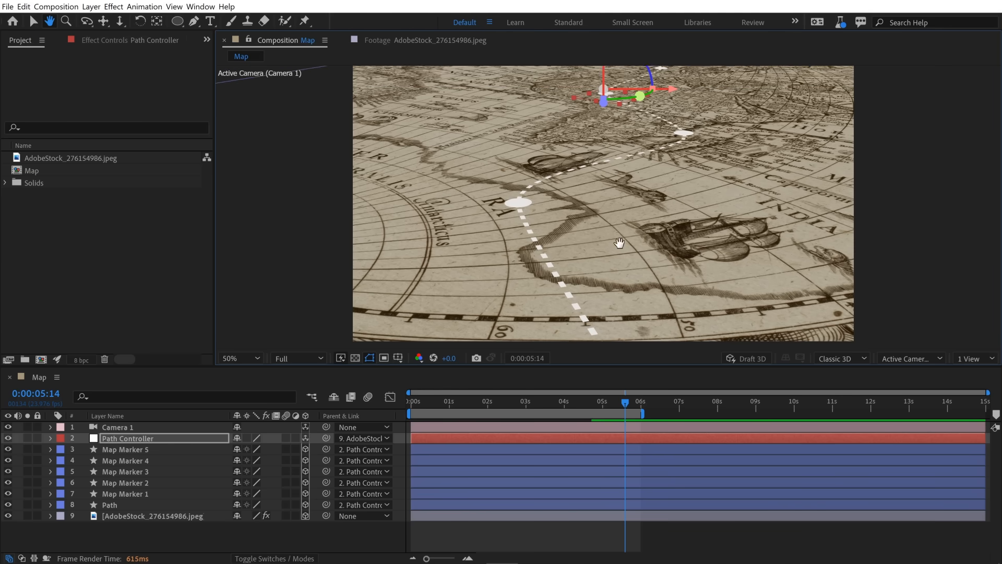
drag(620, 244, 623, 233)
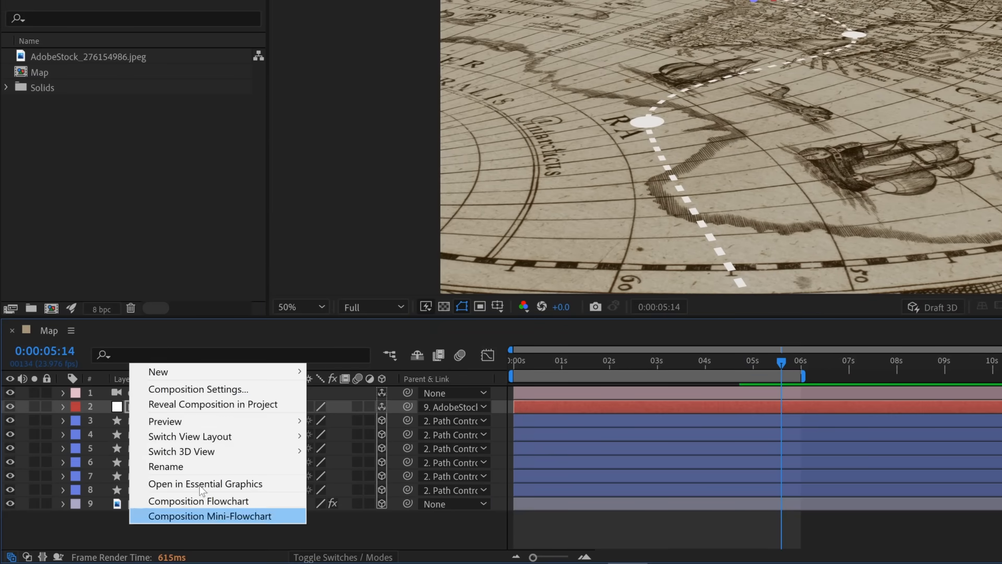
mouse_move(157, 371)
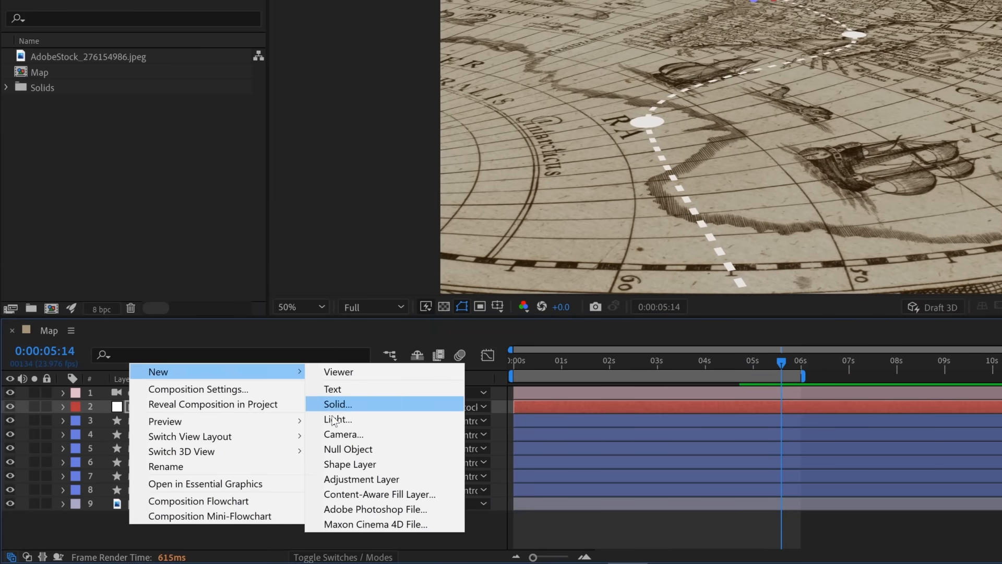
click(337, 419)
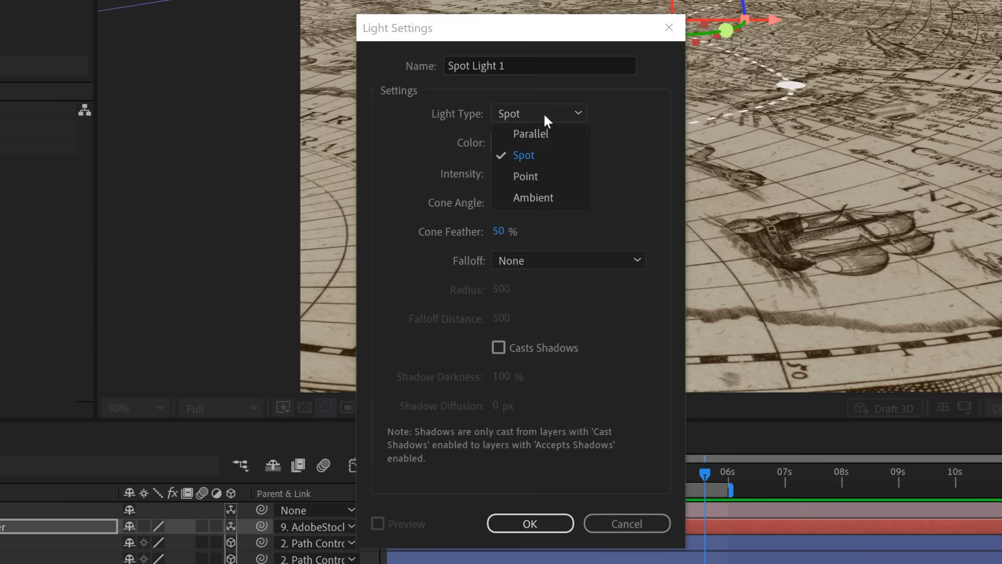
mouse_move(539, 134)
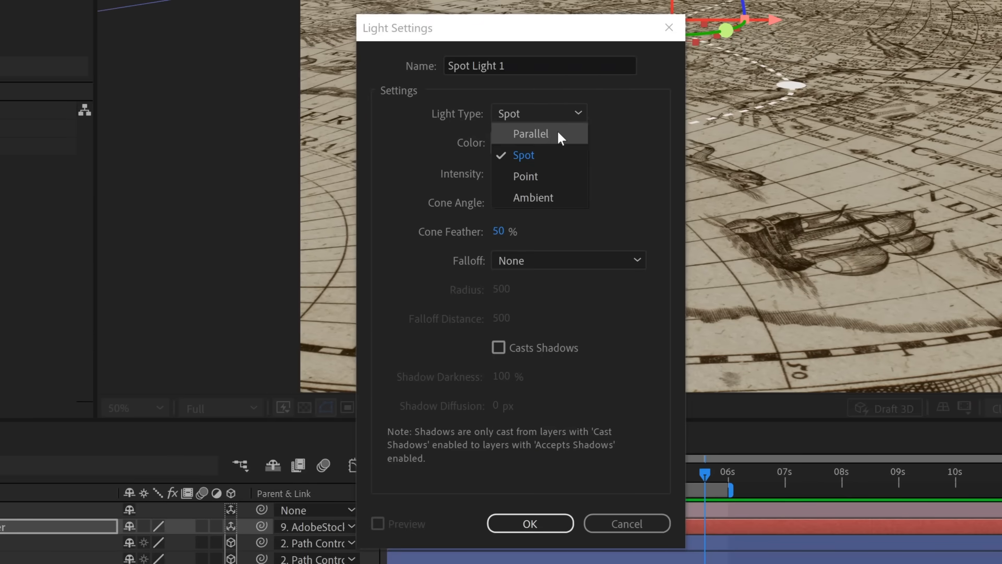
mouse_move(581, 176)
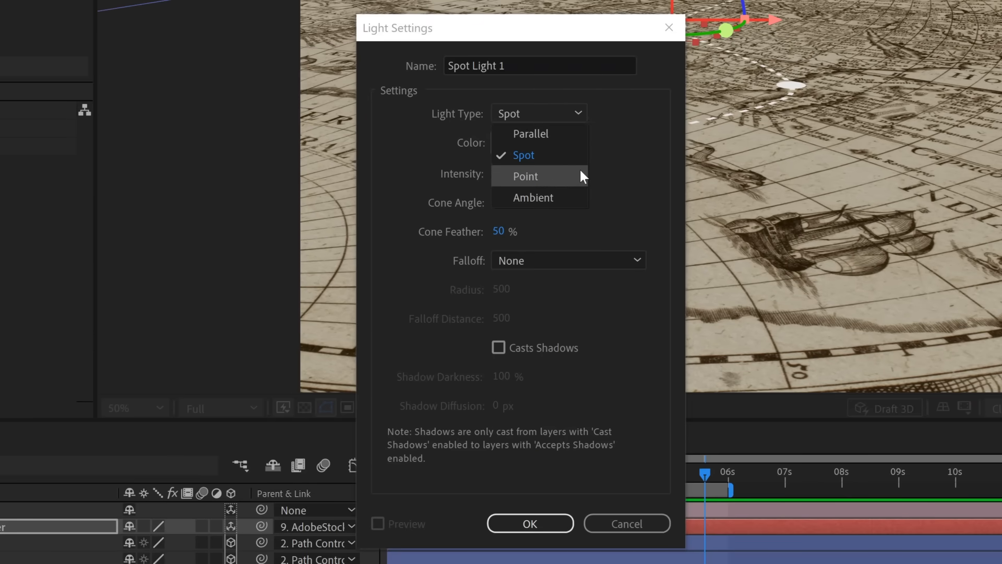
mouse_move(553, 179)
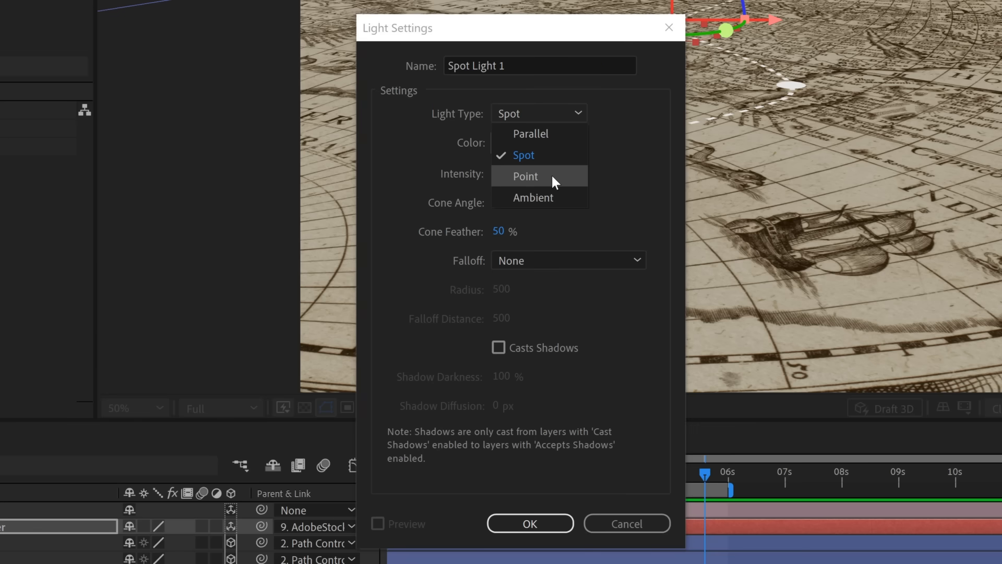
mouse_move(553, 169)
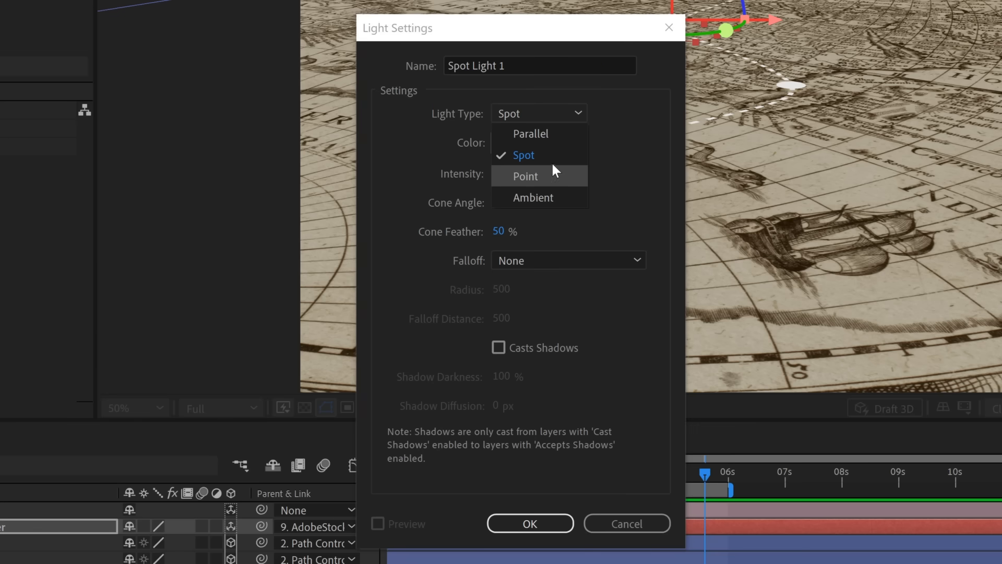
- Create Spot Light 1 as a spot light with Casts Shadows enabled
click(522, 154)
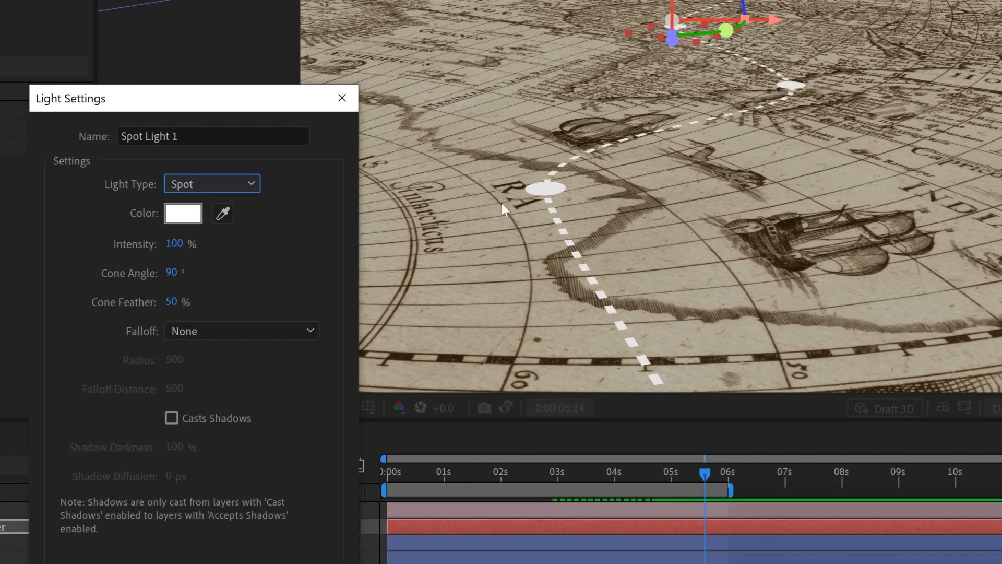
mouse_move(990, 25)
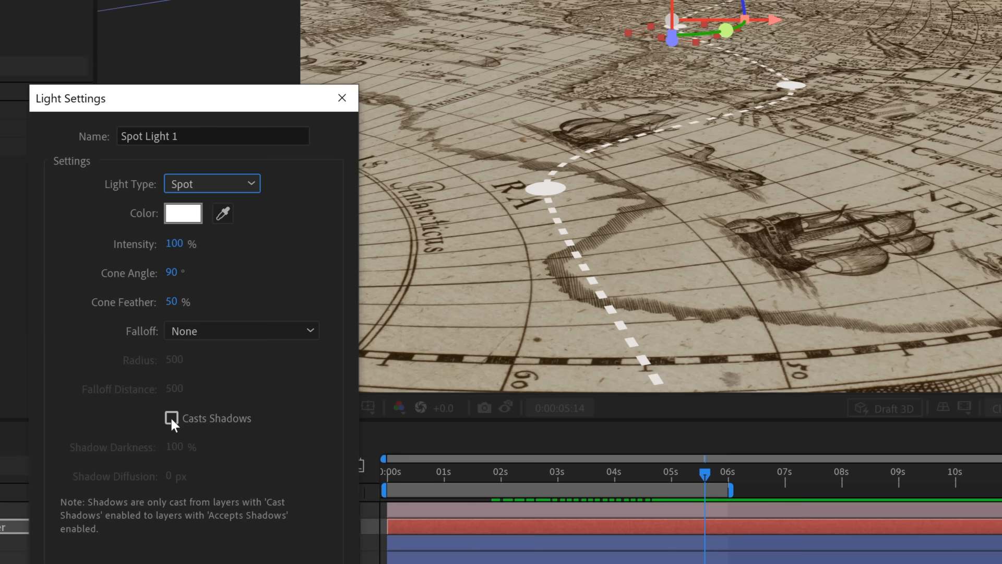
click(170, 418)
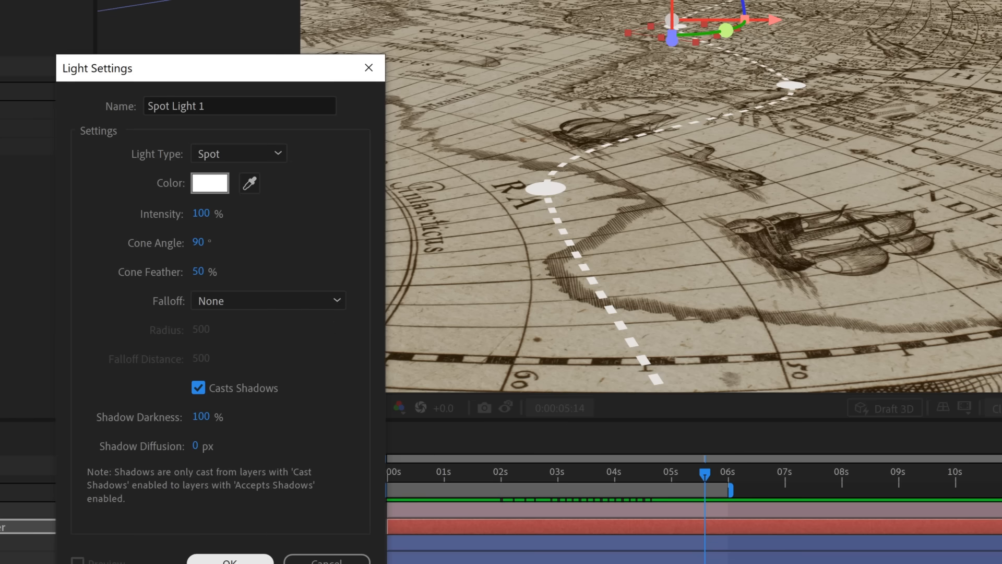
click(228, 559)
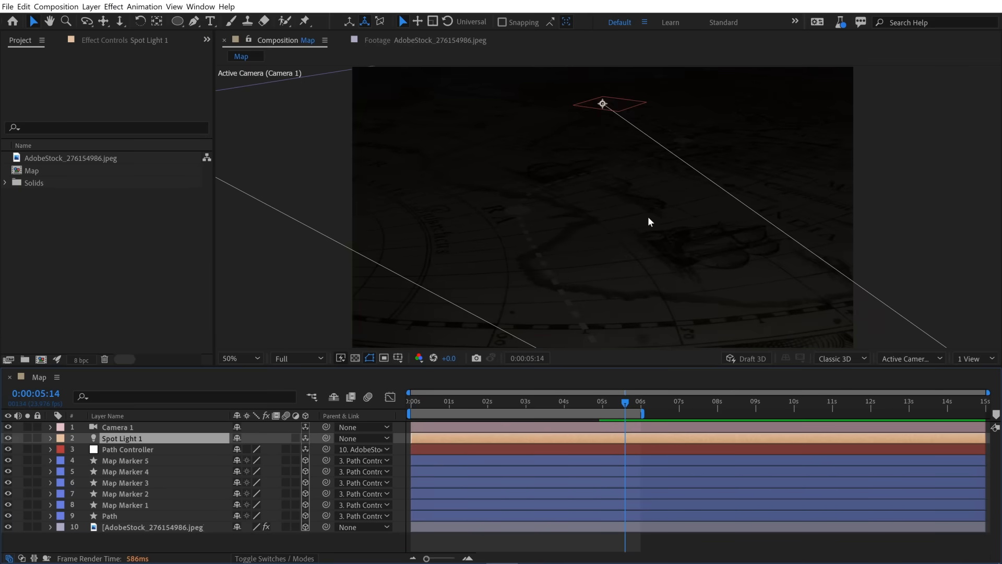
mouse_move(633, 232)
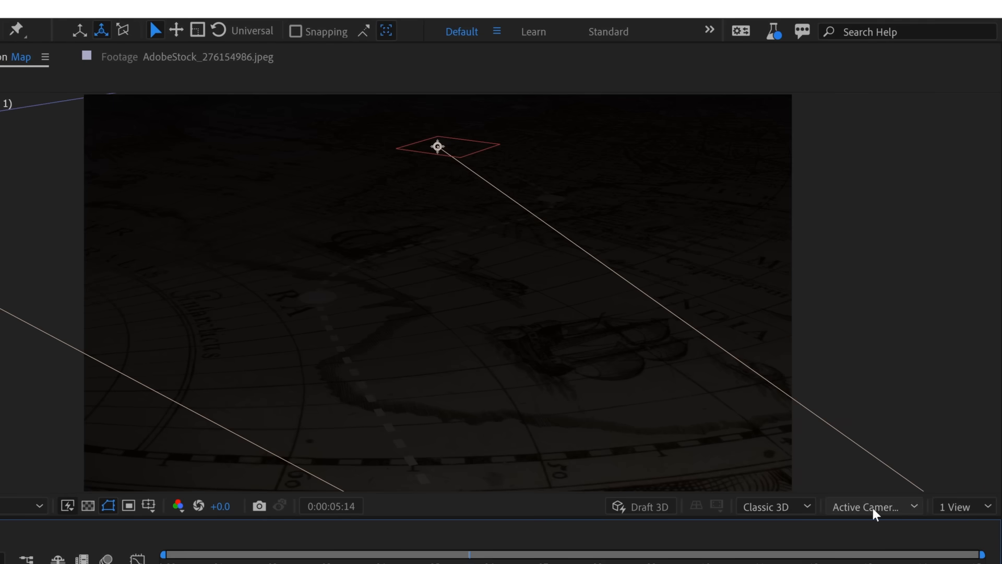
- Switch the viewer to Top and drag Spot Light 1 toward the map centre
click(873, 507)
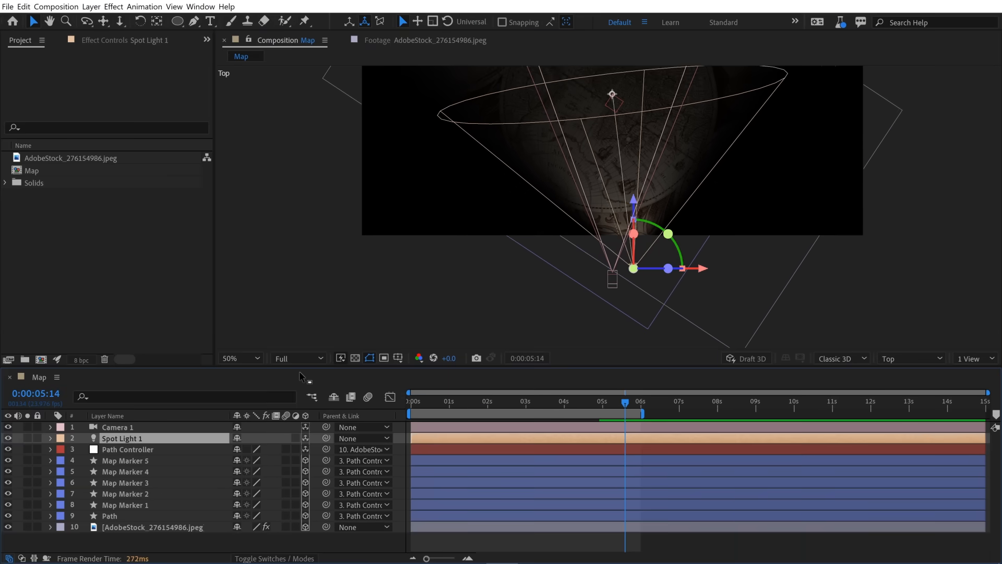
mouse_move(462, 332)
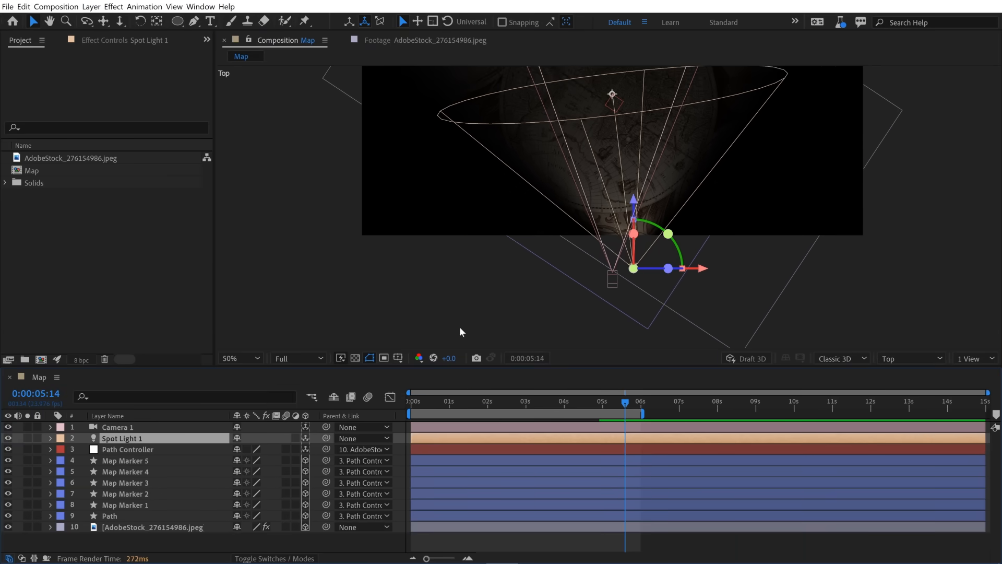
drag(460, 332, 703, 229)
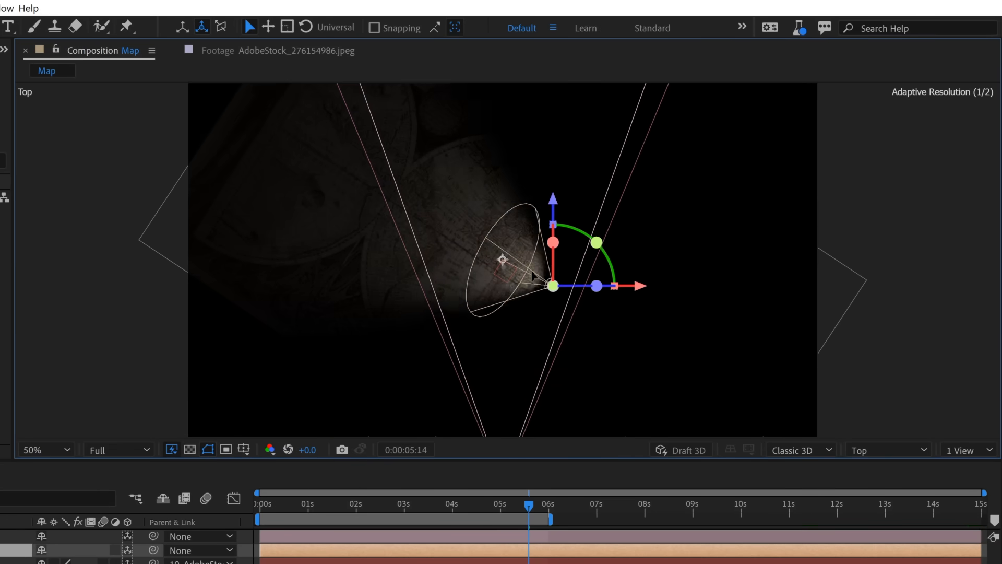
drag(553, 286, 505, 259)
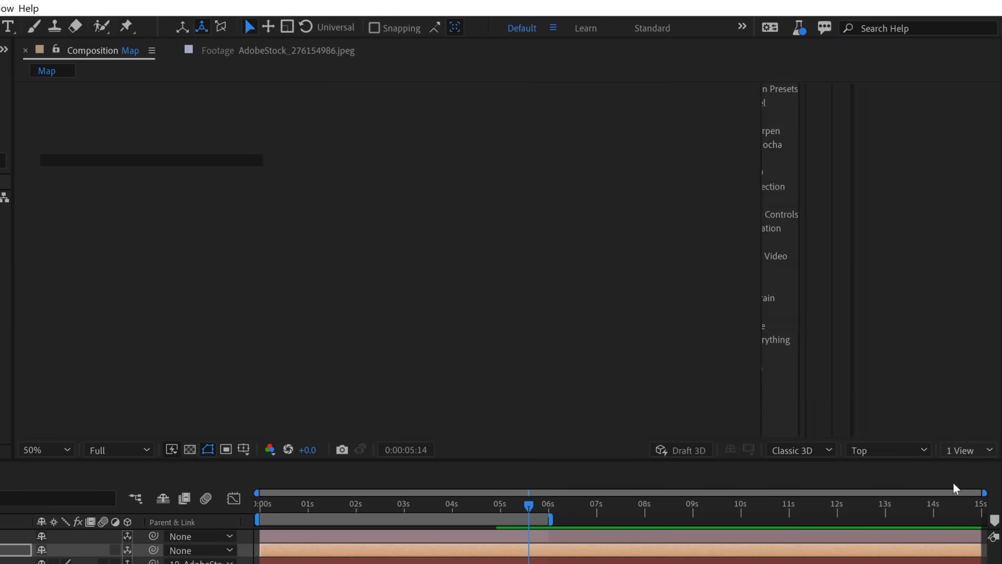
- Show 2 Views with the right-hand view set to Top
click(966, 449)
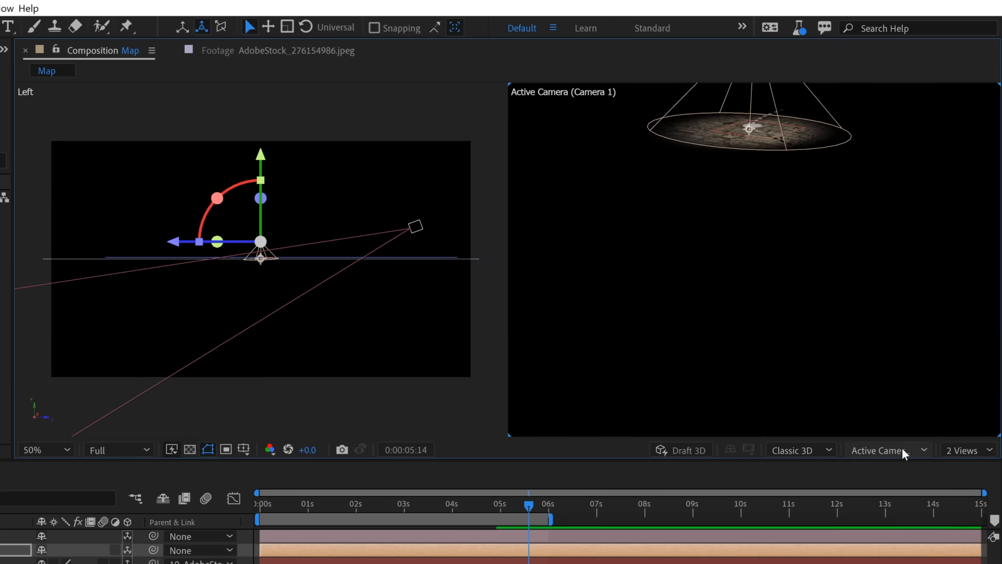
click(885, 448)
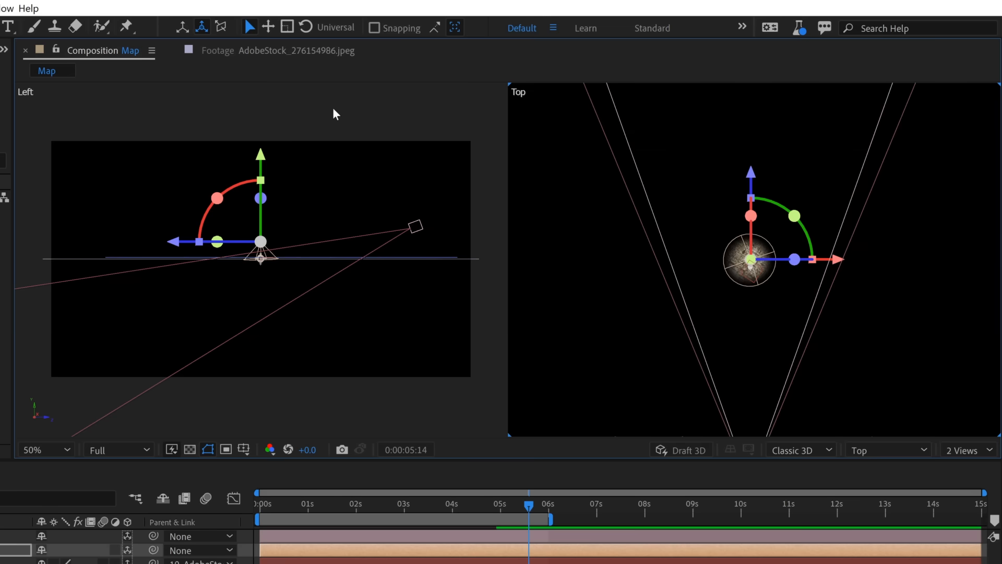
click(886, 449)
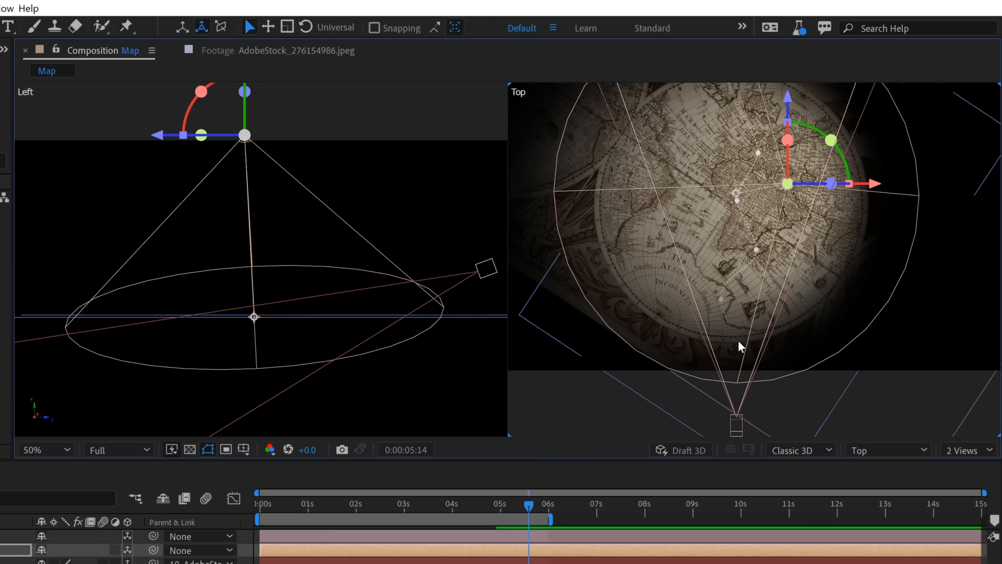
mouse_move(730, 326)
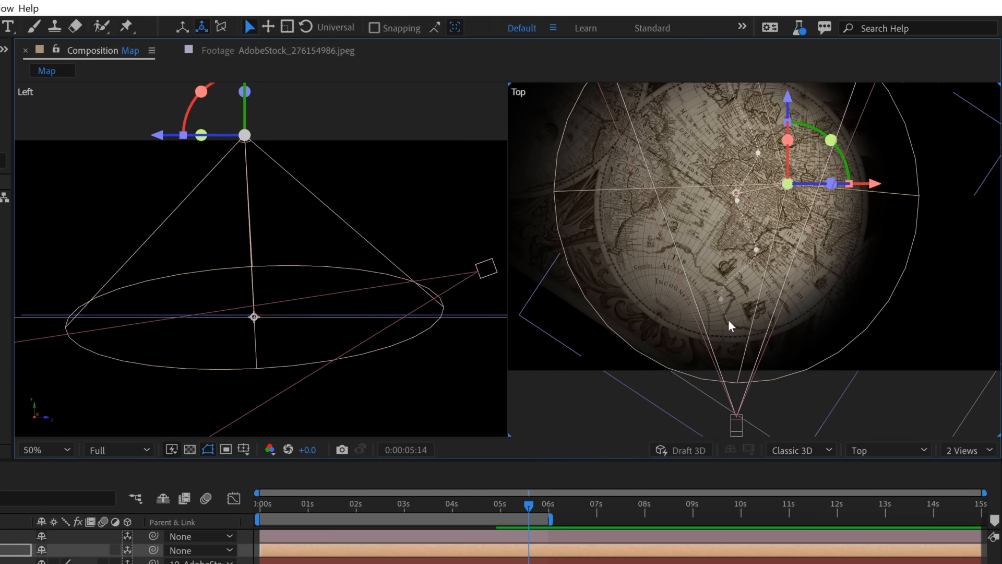
mouse_move(719, 332)
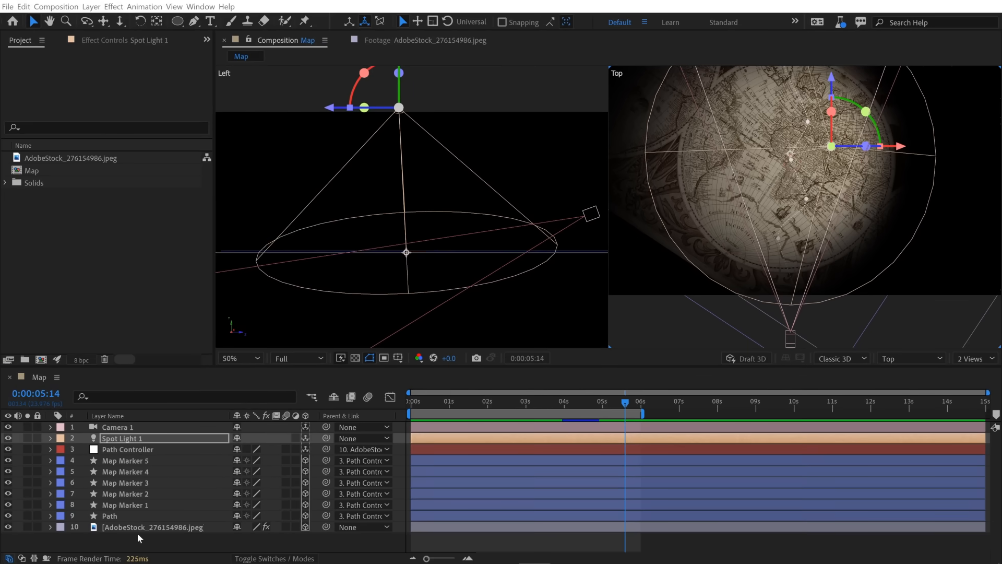
- Set Spot Light 1 to cone angle 88° with higher intensity, then return to 1 View
double_click(121, 438)
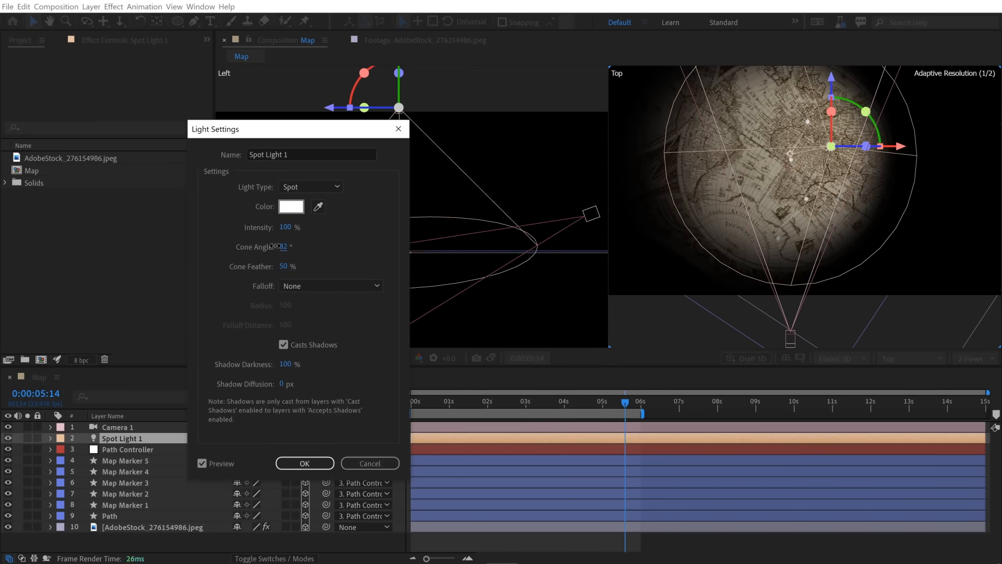
click(202, 463)
text(1)
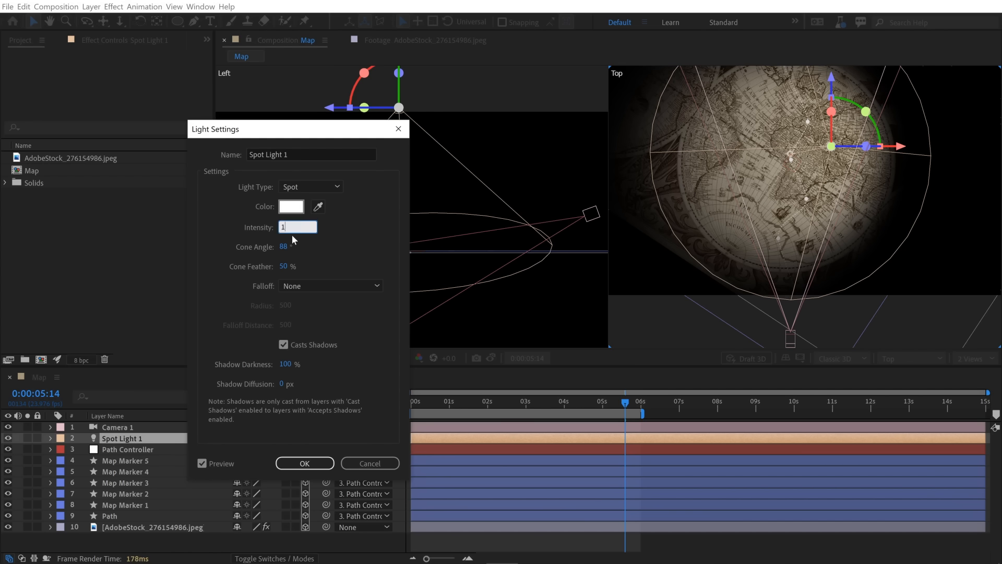
click(303, 462)
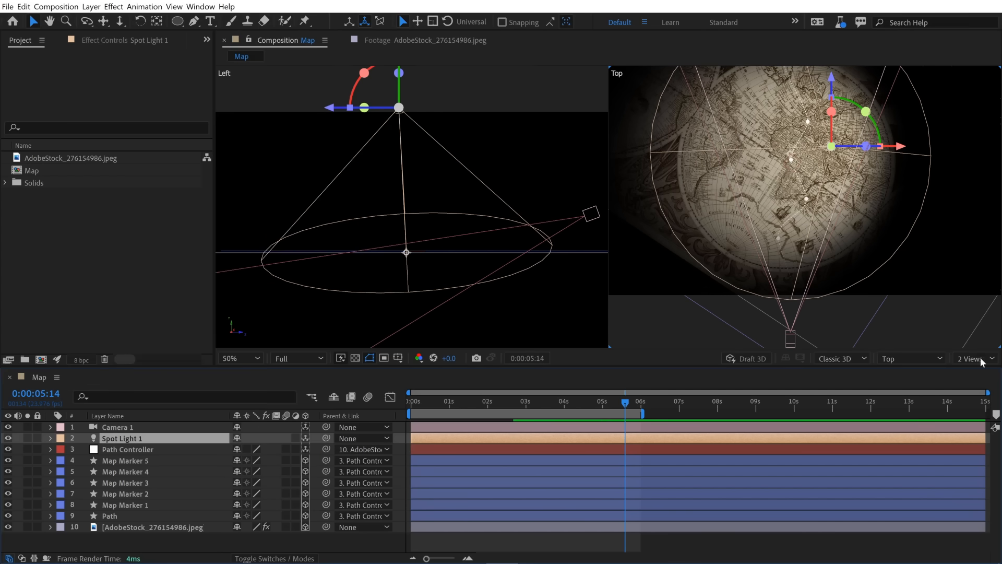
click(974, 358)
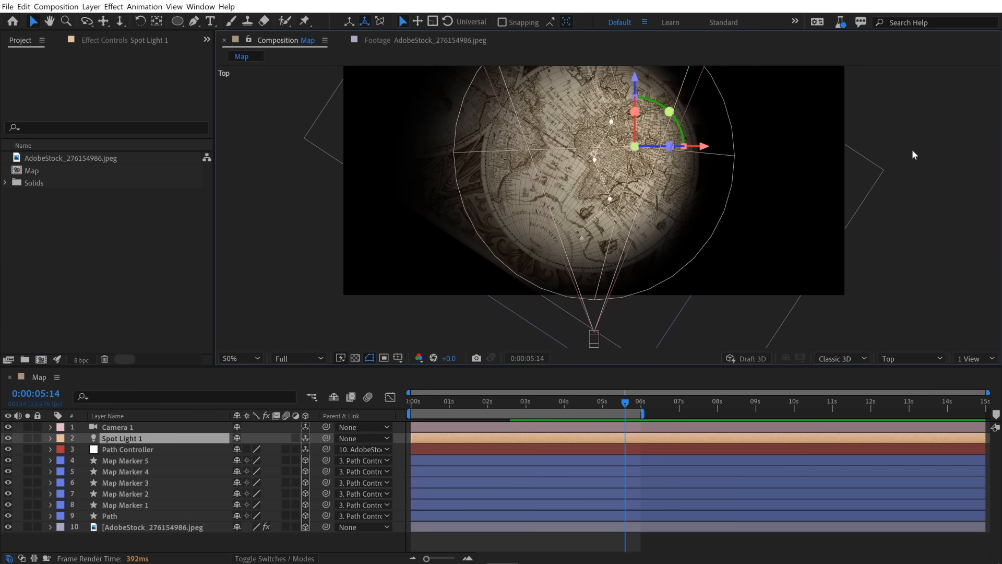
- View the map through the Active Camera and reopen Spot Light 1's settings
click(909, 358)
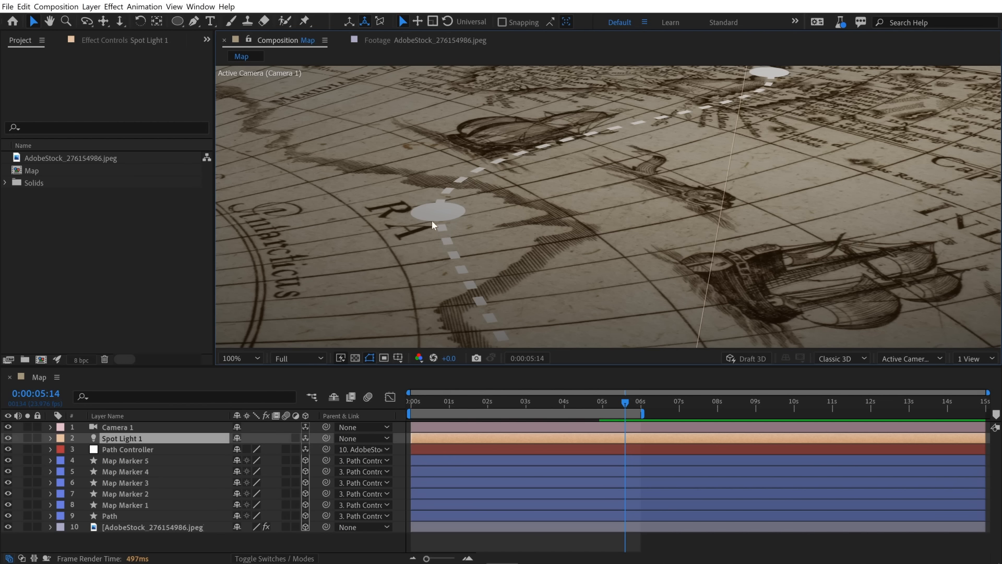
mouse_move(436, 229)
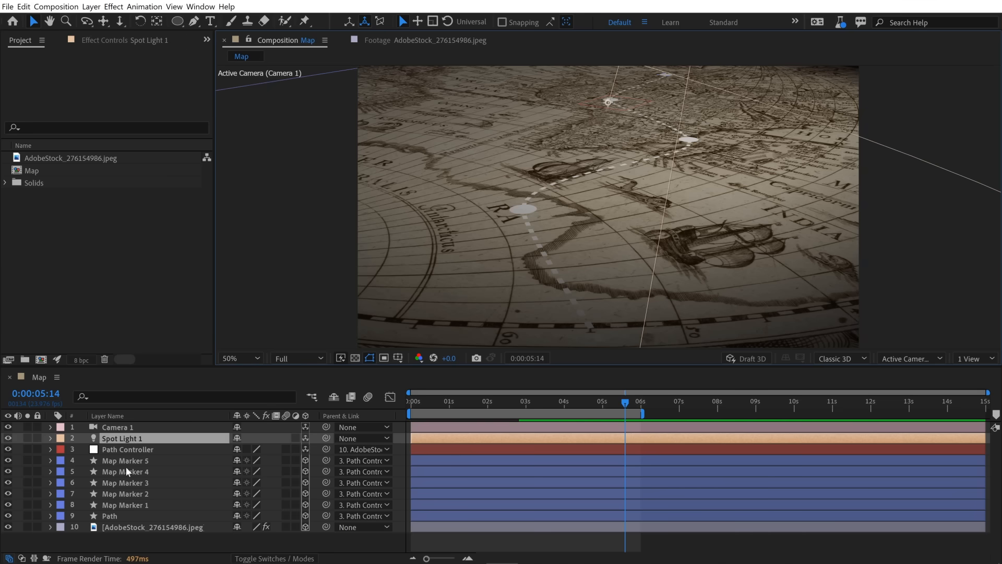
double_click(121, 438)
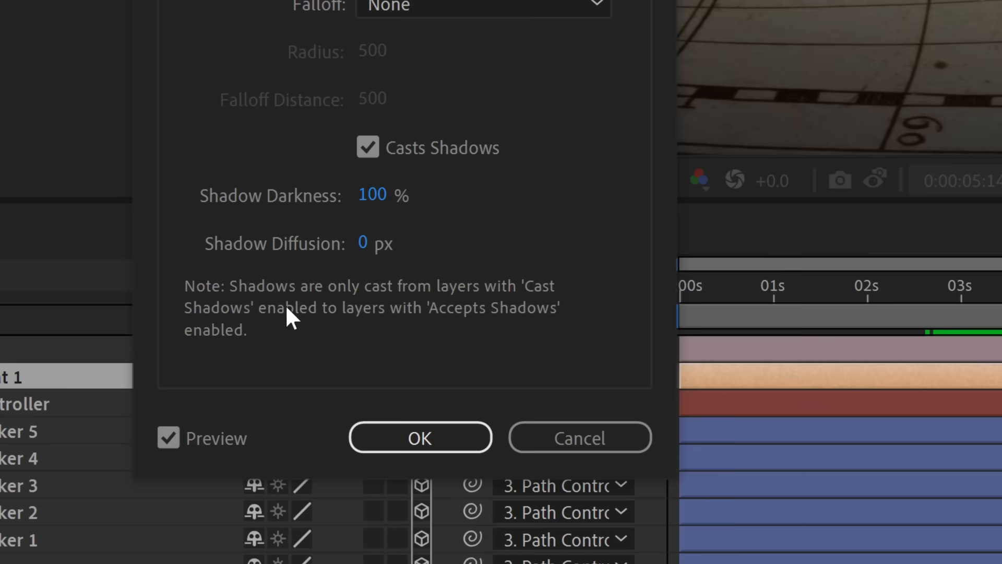
mouse_move(214, 343)
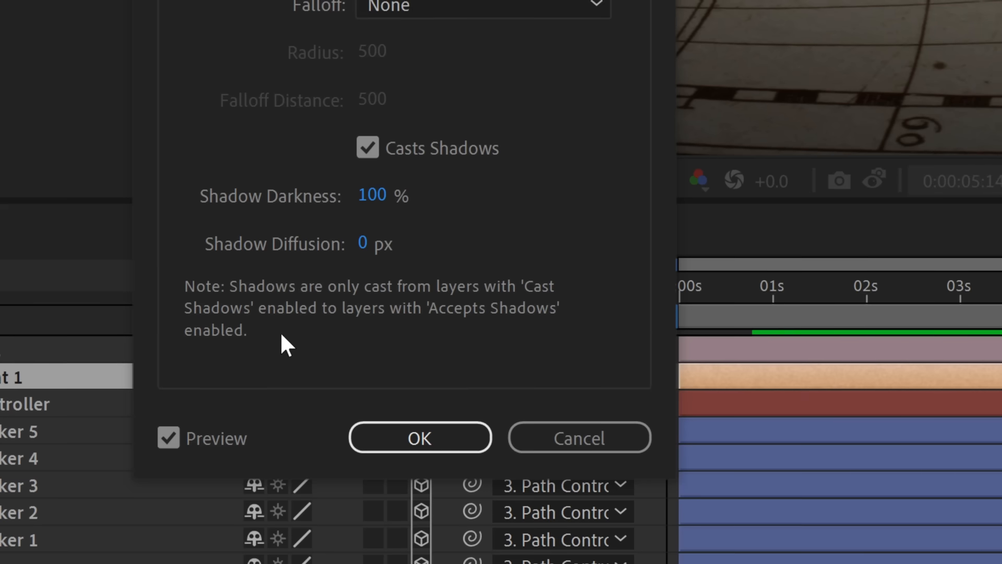
- Close Light Settings and expand the Map Marker 5 layer
click(420, 438)
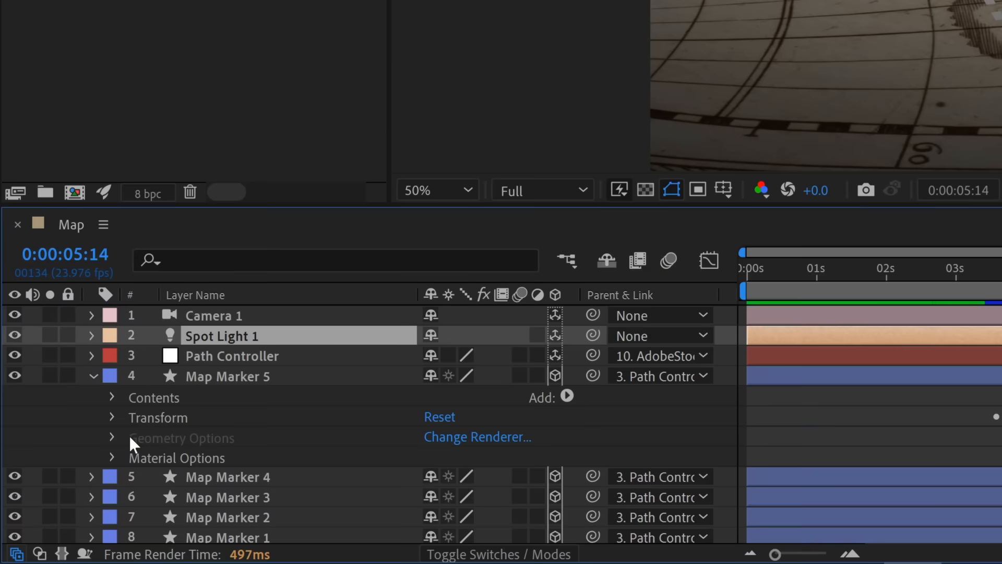
- Turn Casts Shadows On in Map Marker 5's Material Options
click(112, 458)
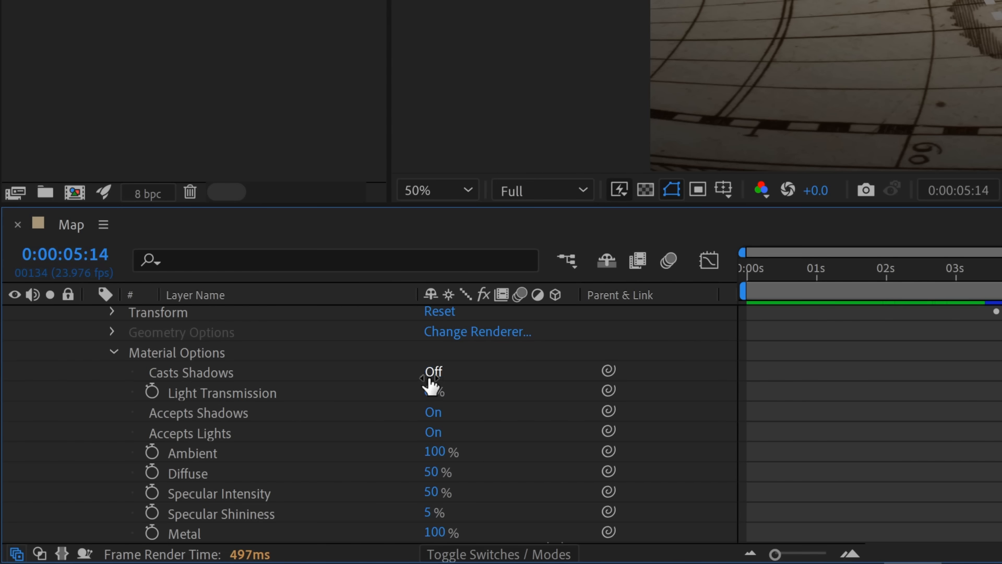
click(433, 372)
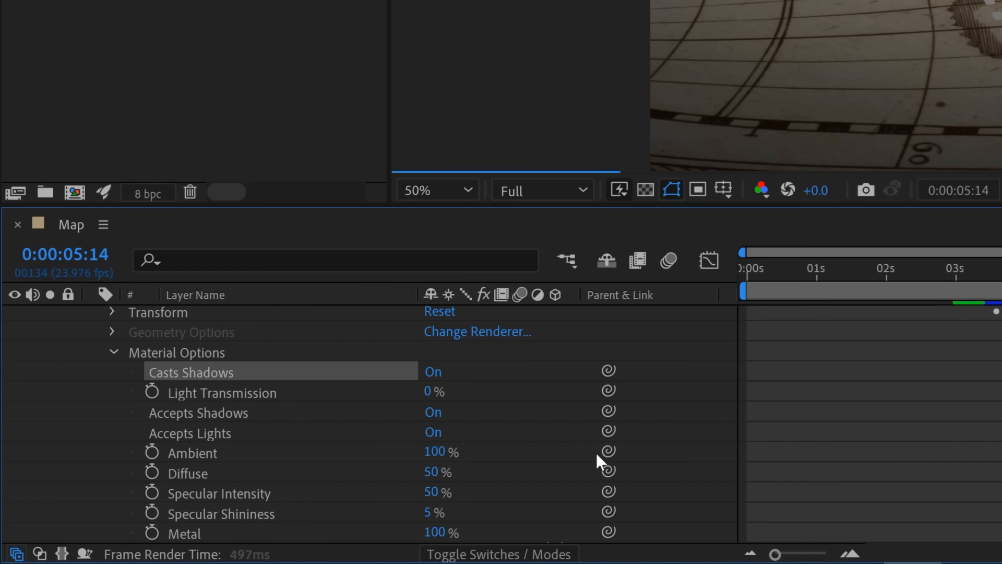
mouse_move(198, 431)
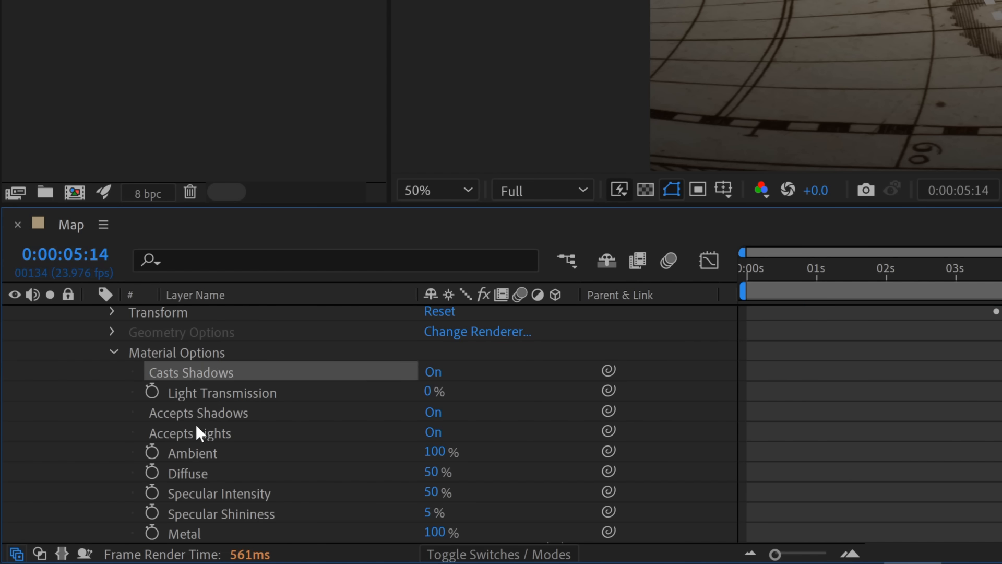
mouse_move(206, 496)
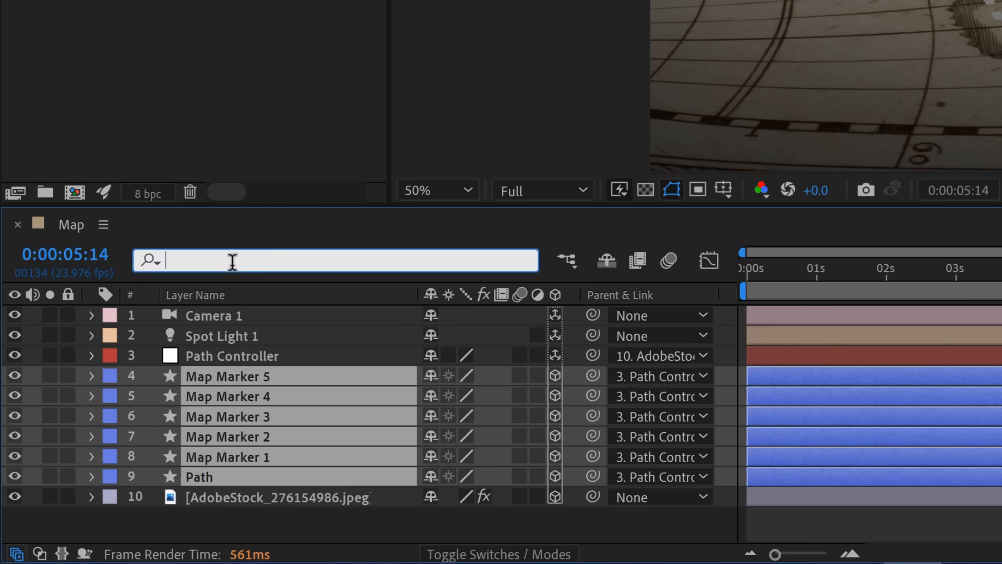
- Filter the timeline by 'cast' and enable Casts Shadows on the markers and path
text(cast)
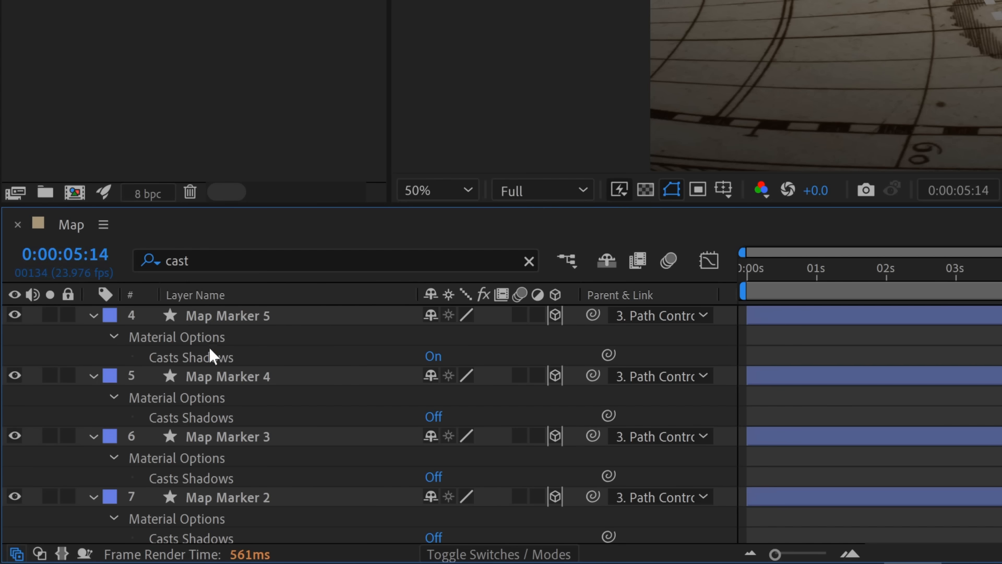
scroll(down, 3)
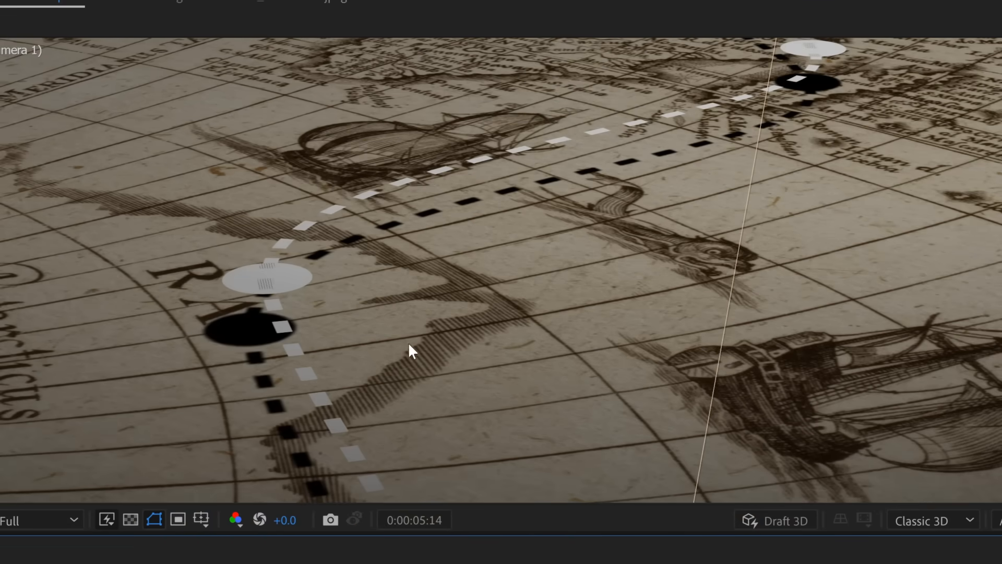
- Set Spot Light 1 shadow diffusion 250 px and shadow darkness 75%
drag(409, 351, 458, 226)
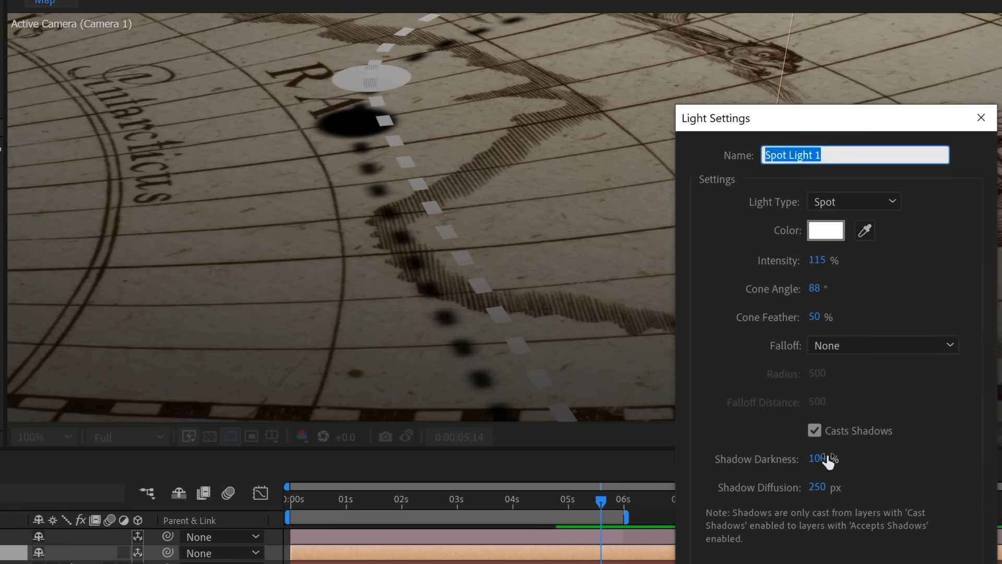
click(822, 458)
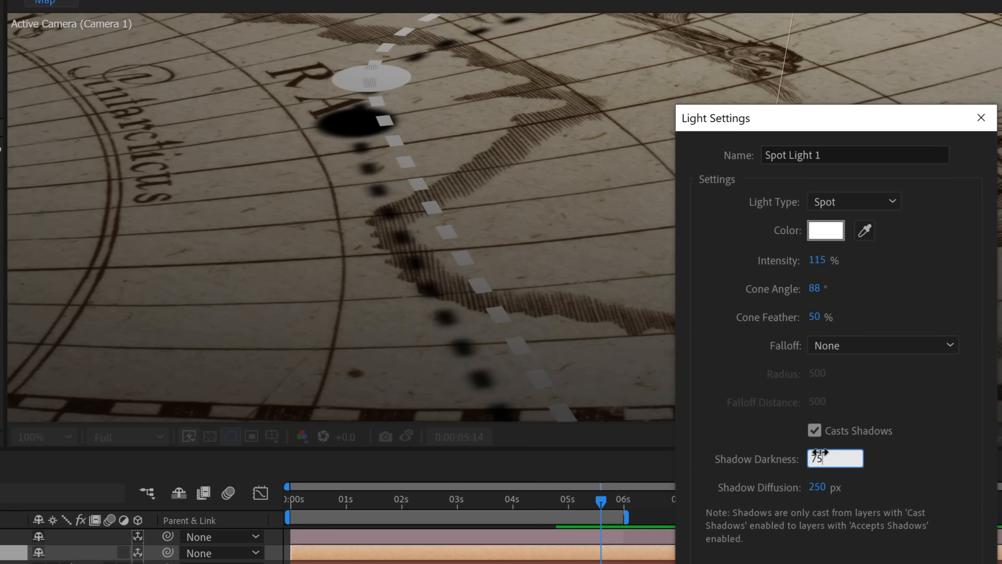
click(981, 117)
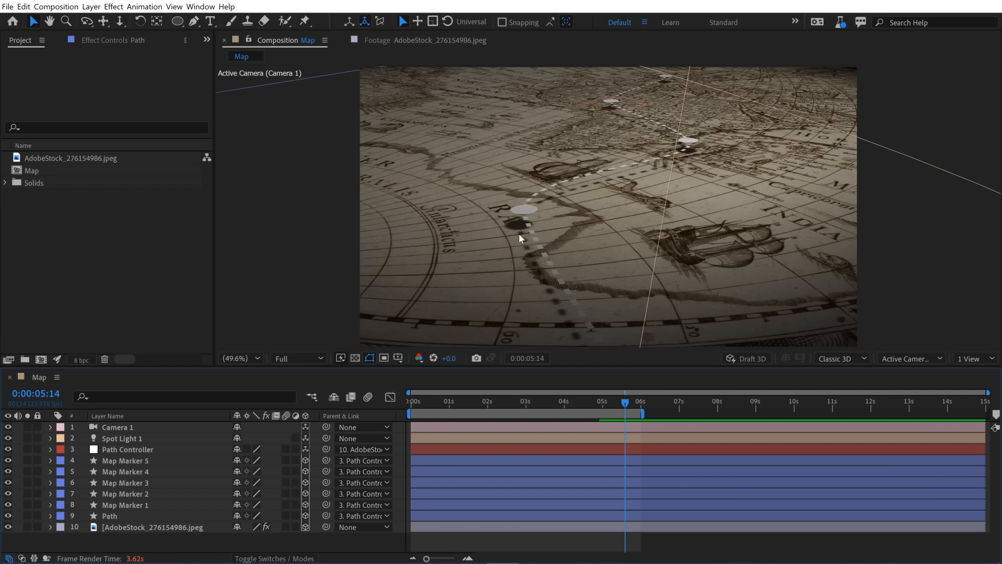
mouse_move(770, 235)
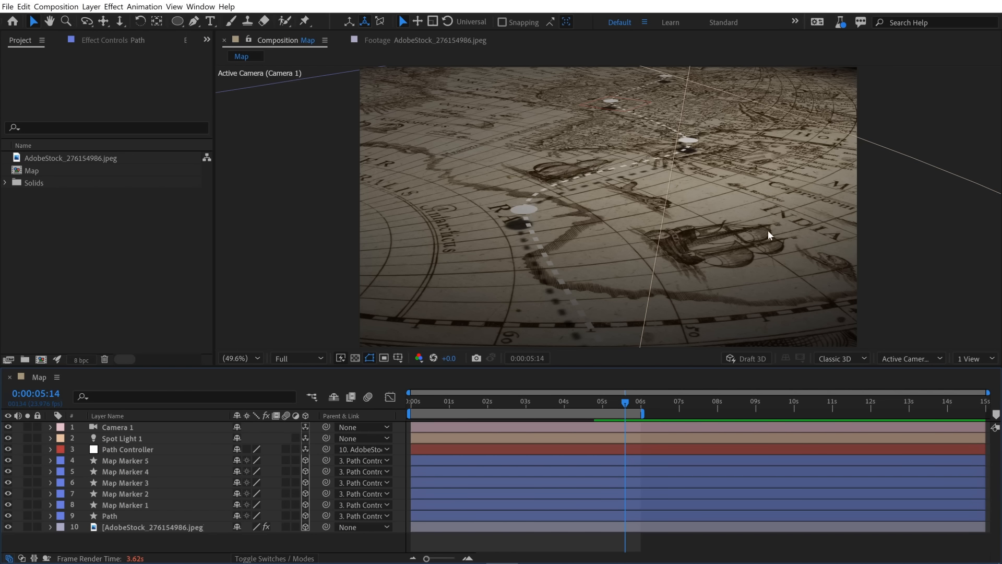
mouse_move(721, 236)
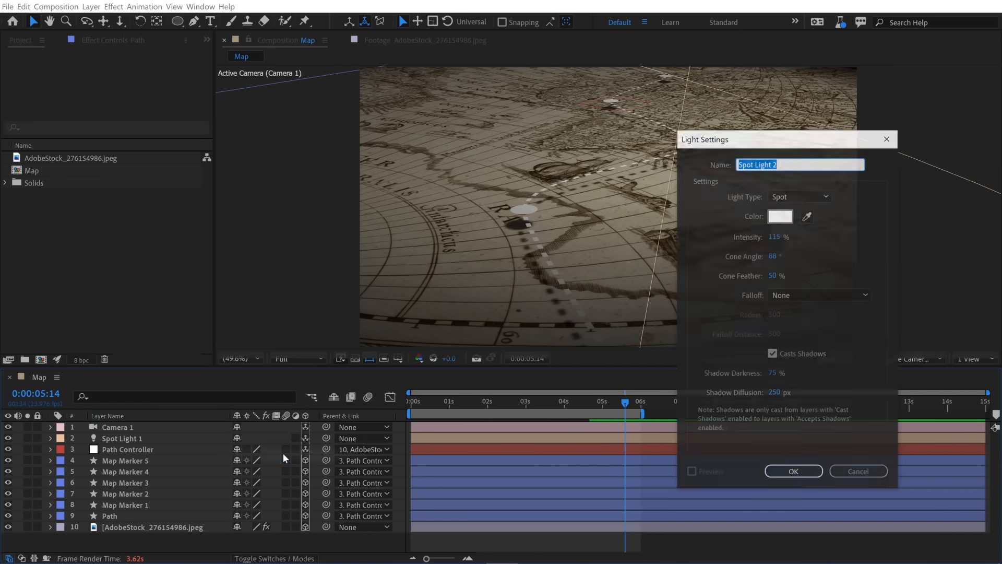
- Create Ambient Light 1 by choosing Ambient as the new light's type
click(798, 195)
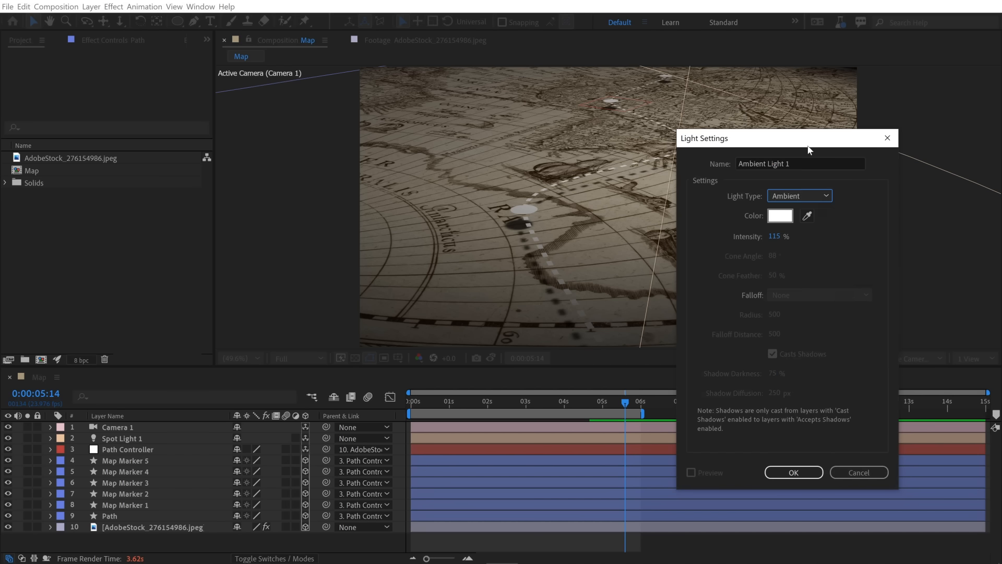
drag(786, 138, 320, 137)
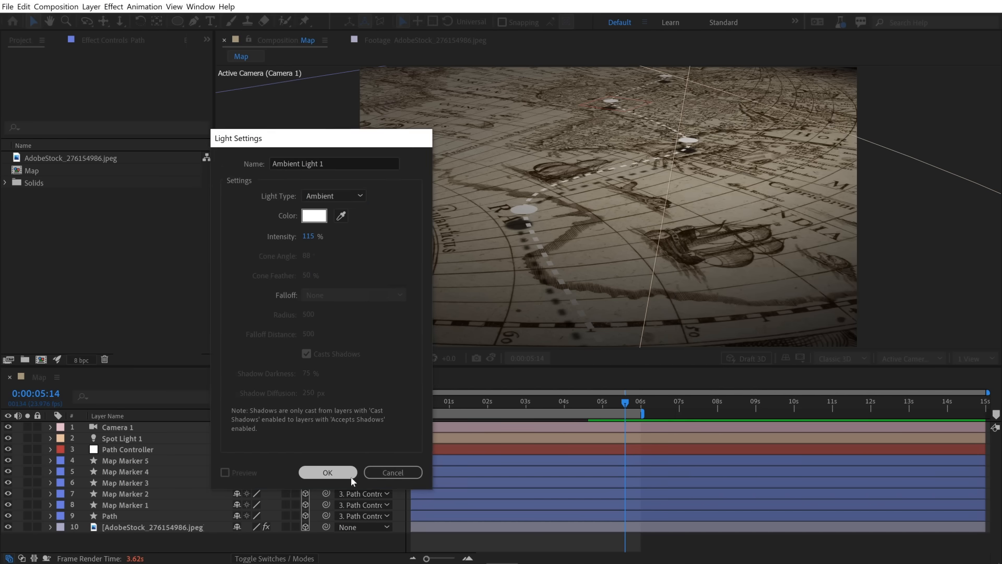
click(327, 472)
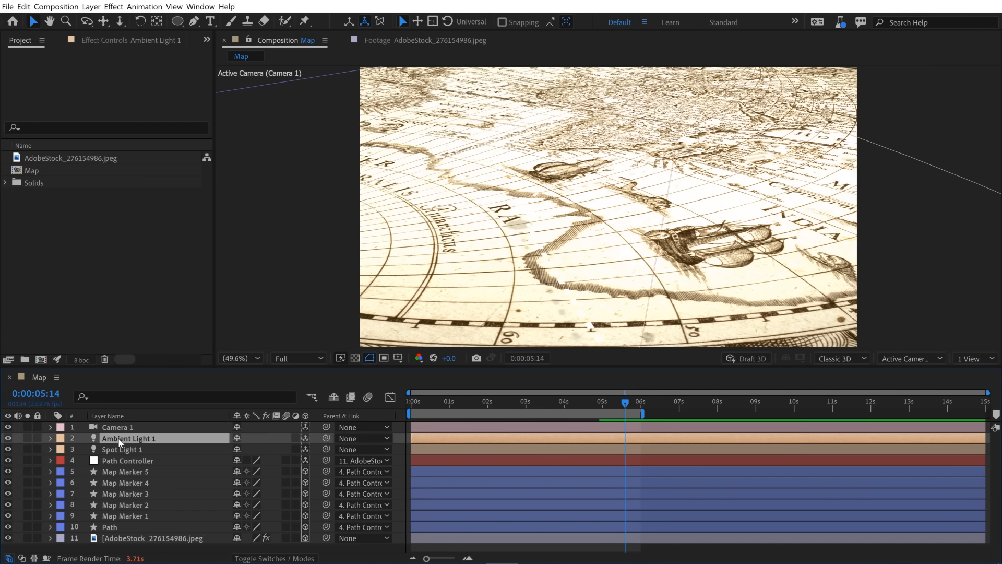
- Lower Ambient Light 1's intensity to 35% in its Light Settings dialog
double_click(129, 437)
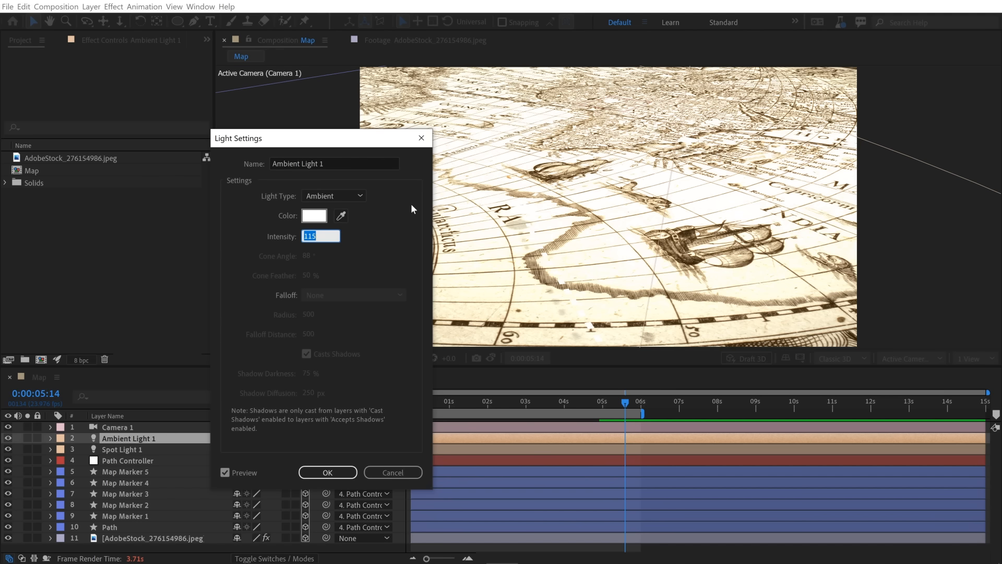
text(35)
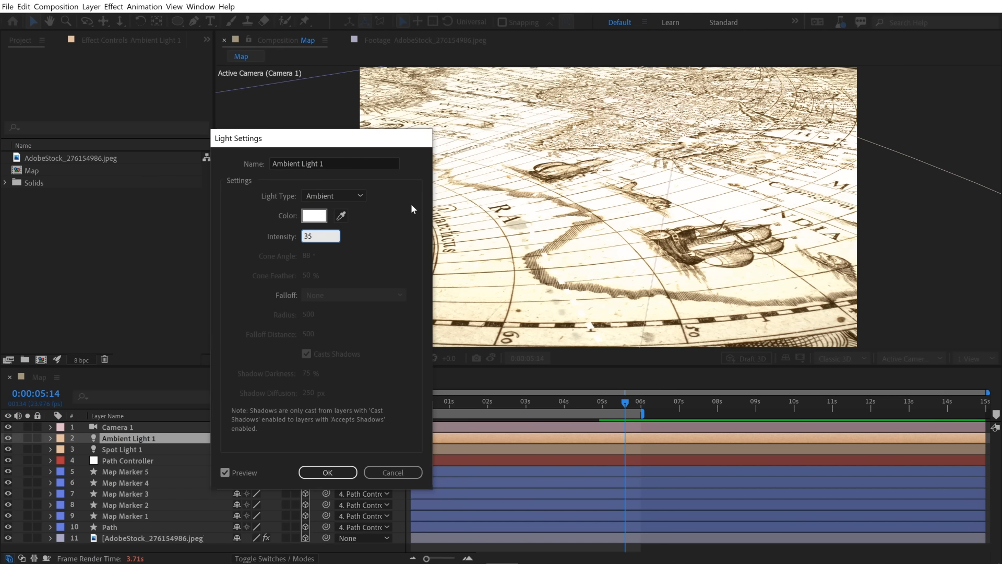
click(327, 472)
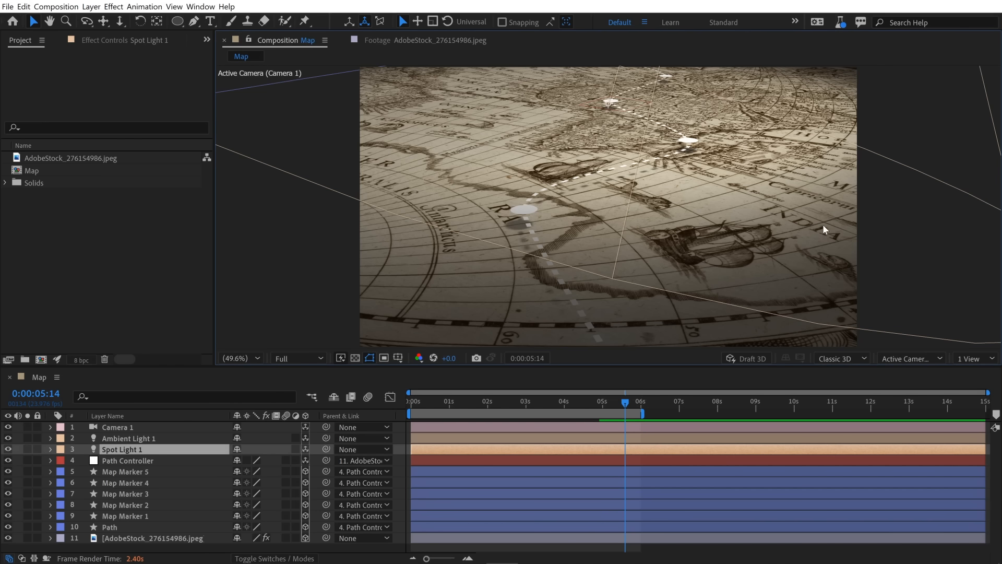
mouse_move(784, 362)
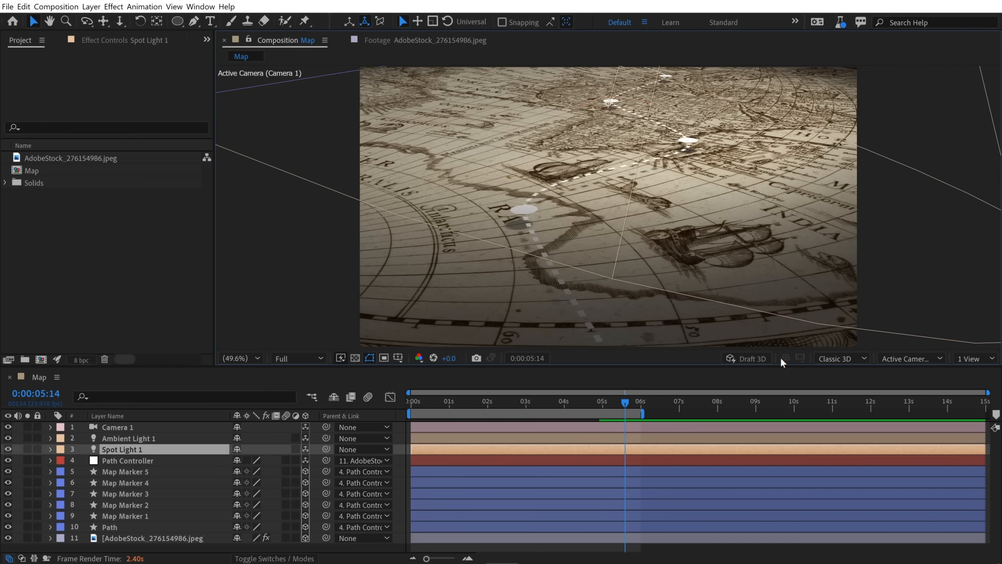
mouse_move(645, 138)
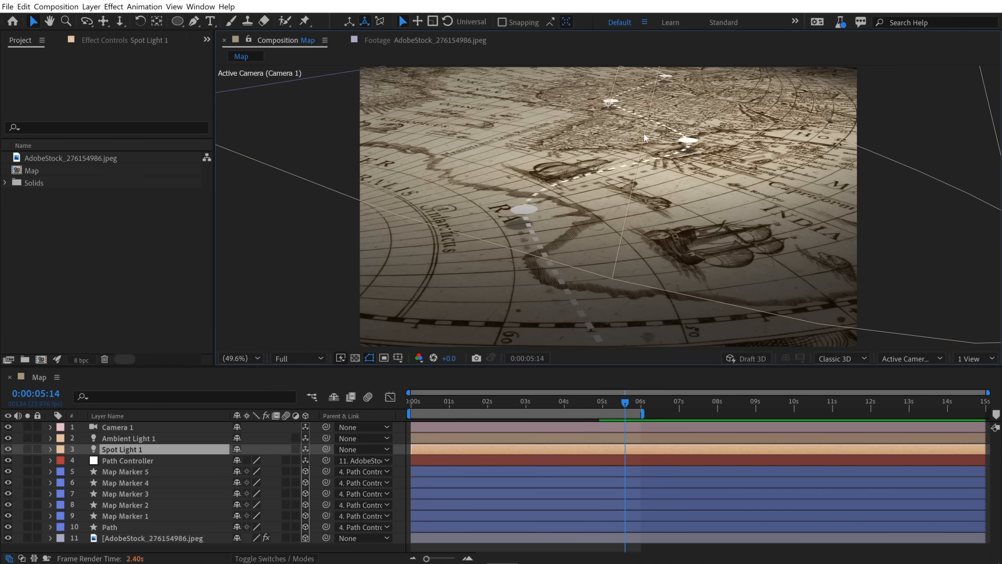